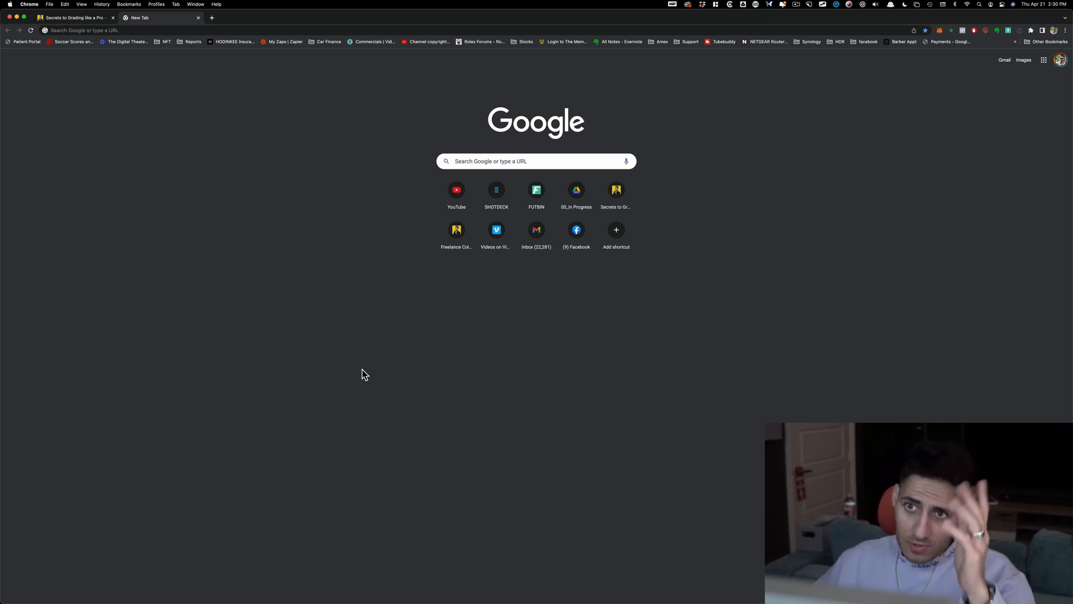
mouse_move(275, 142)
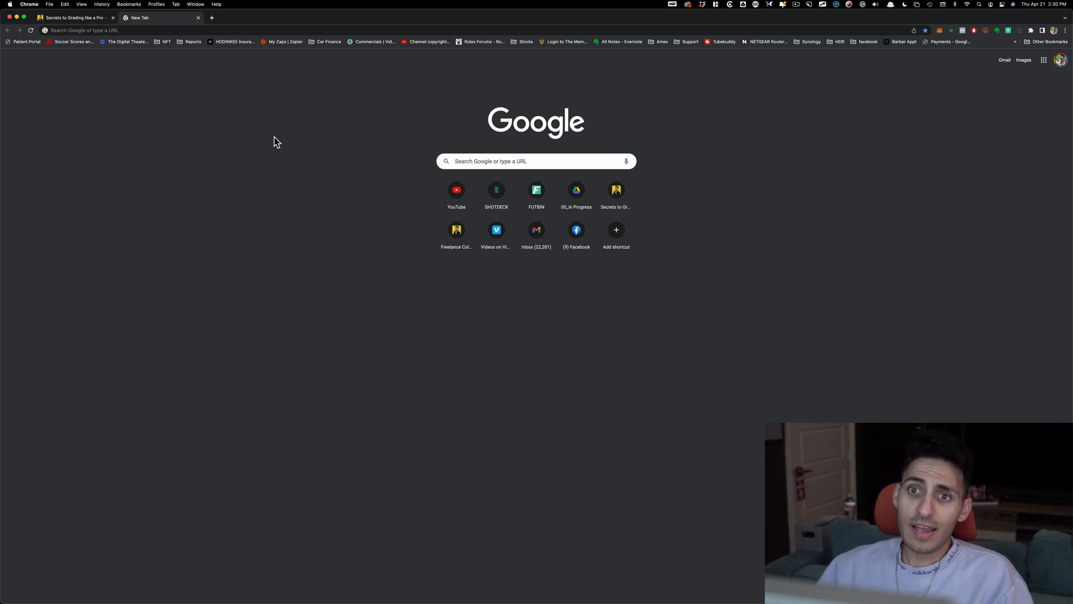
Search Google for 'resolve 18' from a new tab and bring up the results.
left_click(536, 162)
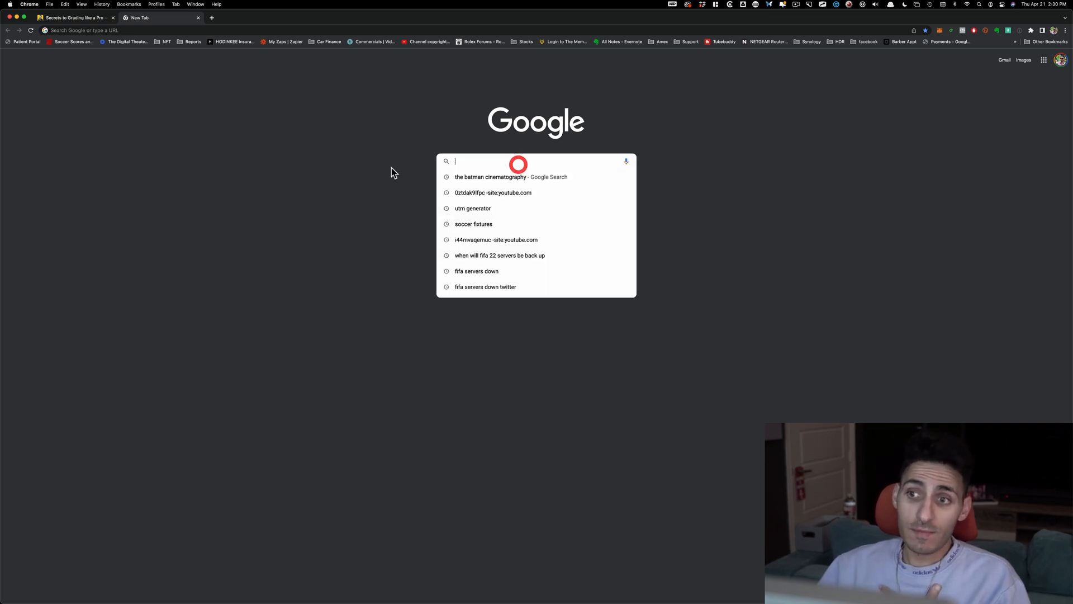
mouse_move(240, 177)
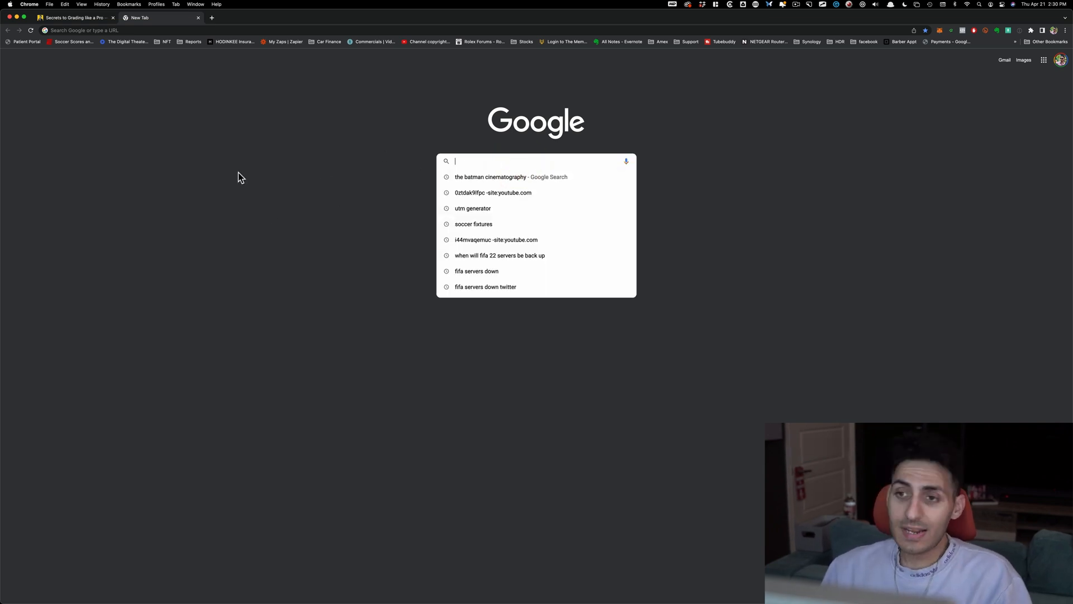
type("resolve download")
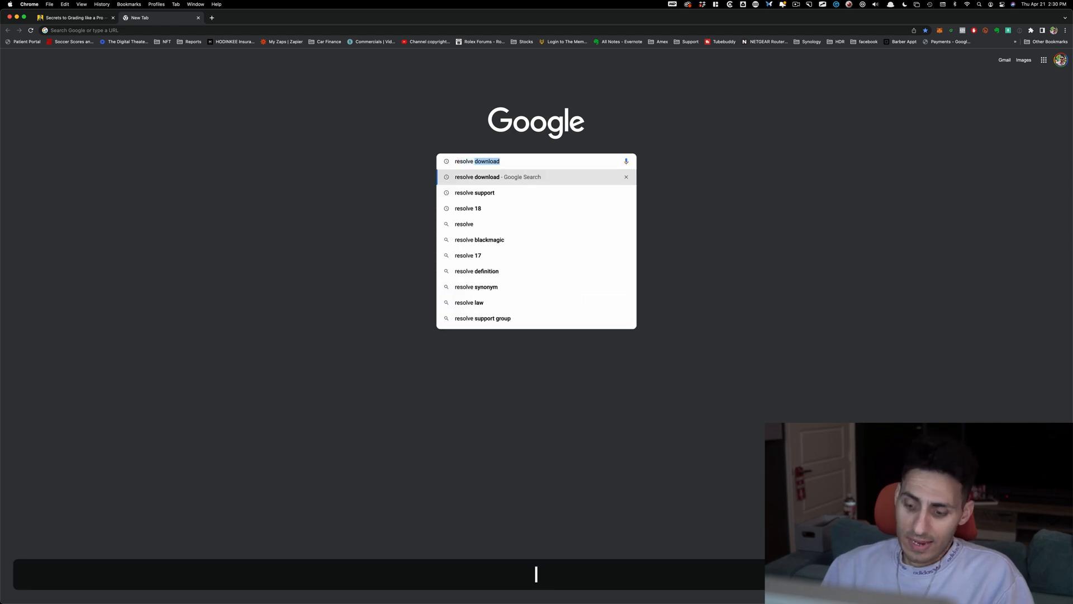
left_click(468, 208)
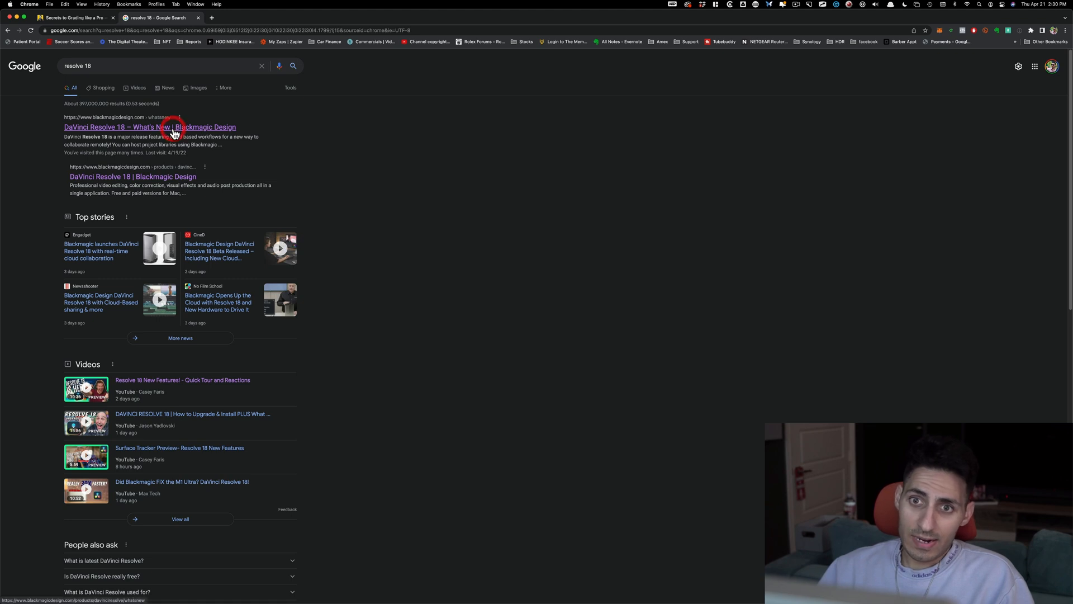
Open the DaVinci Resolve 18 What's New result and review the $295 Studio checkout.
left_click(148, 126)
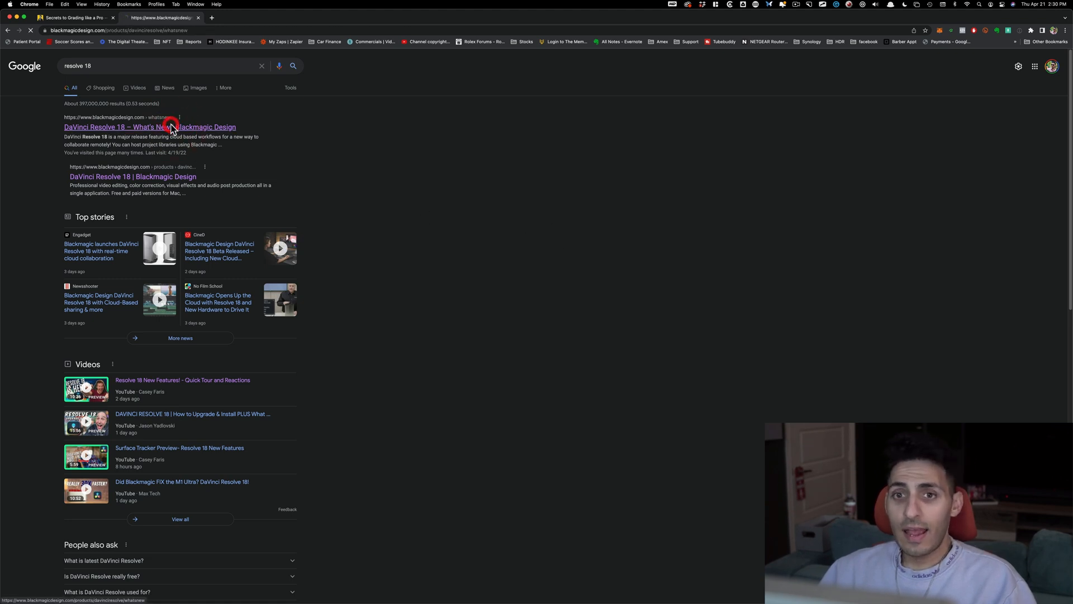
left_click(149, 126)
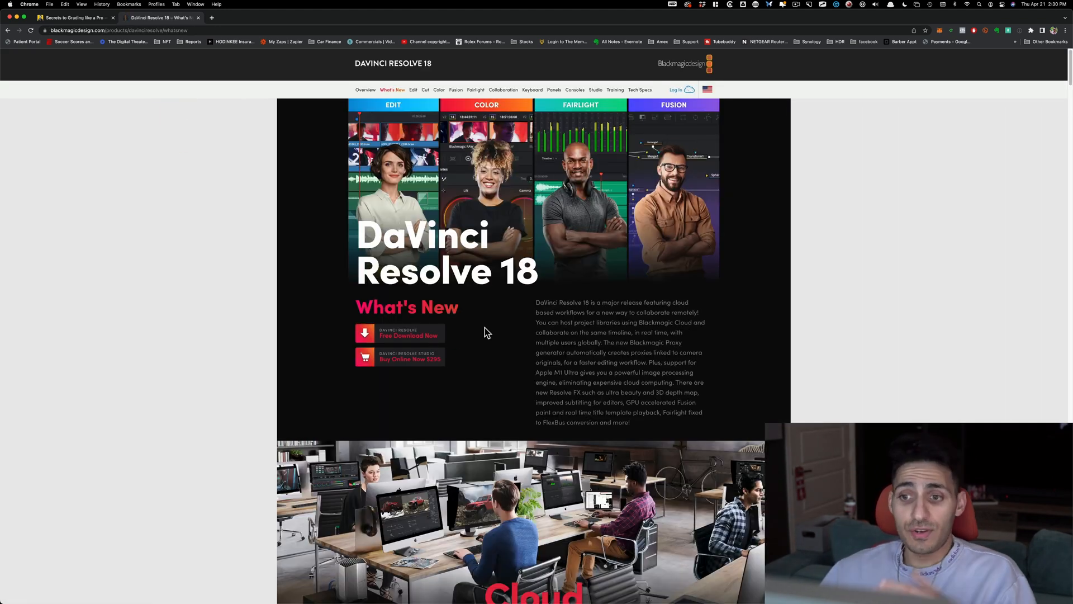
mouse_move(535, 343)
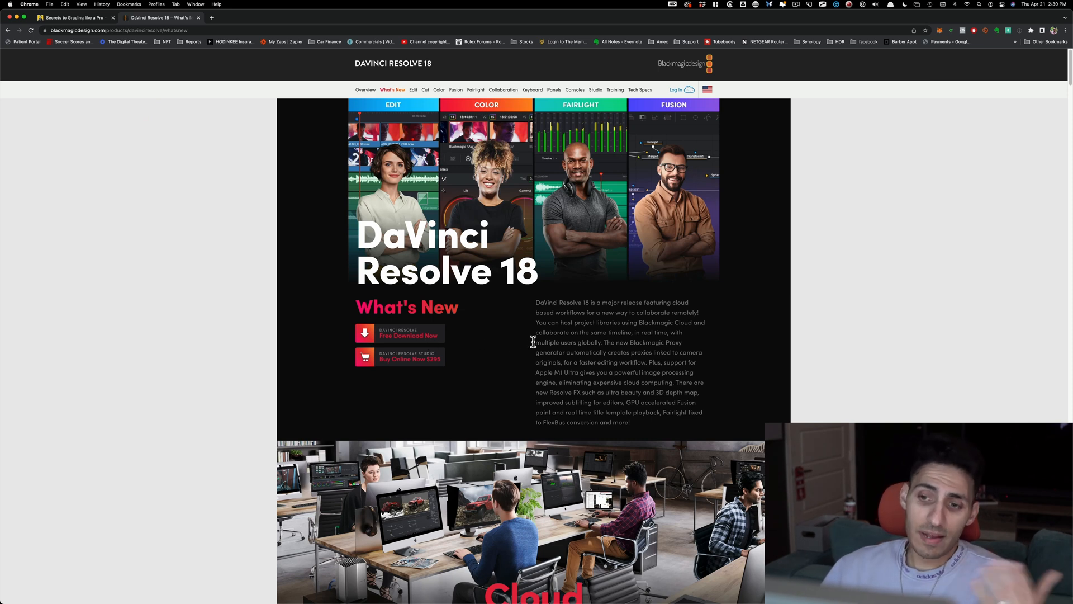
mouse_move(394, 365)
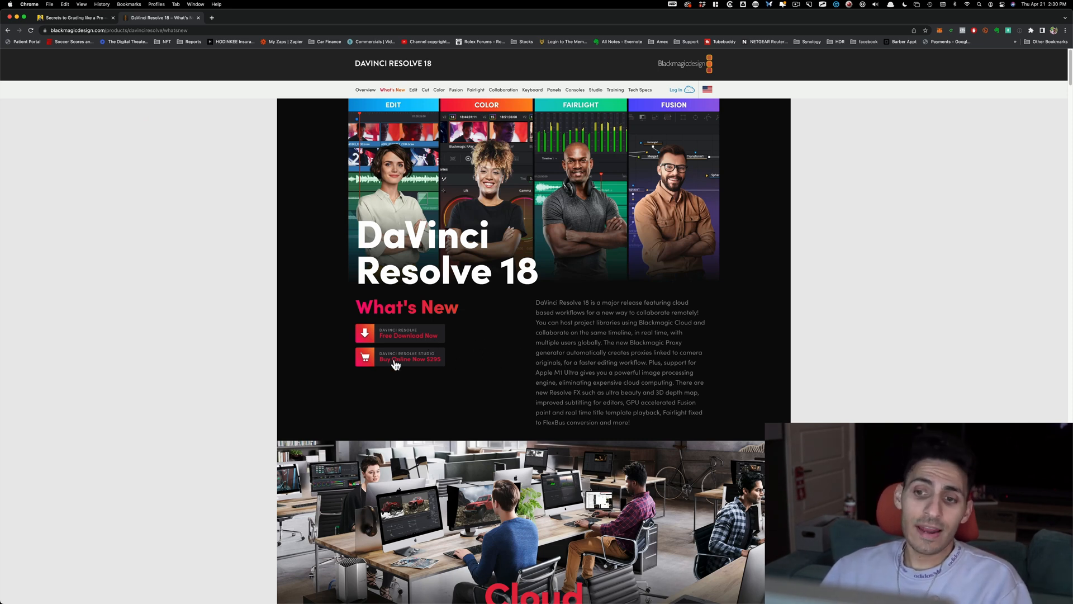
left_click(409, 359)
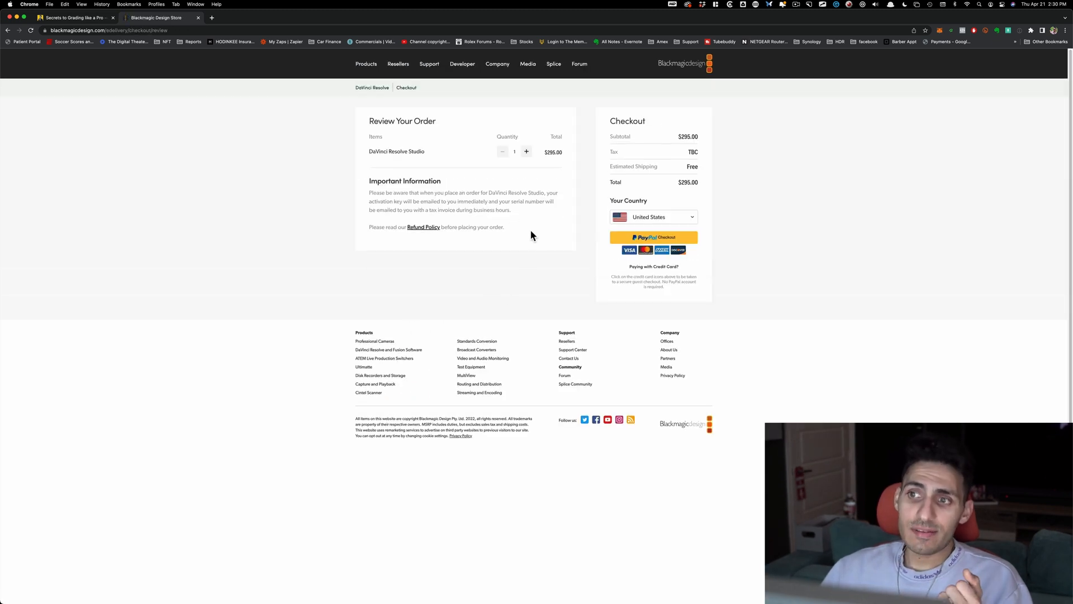
mouse_move(783, 199)
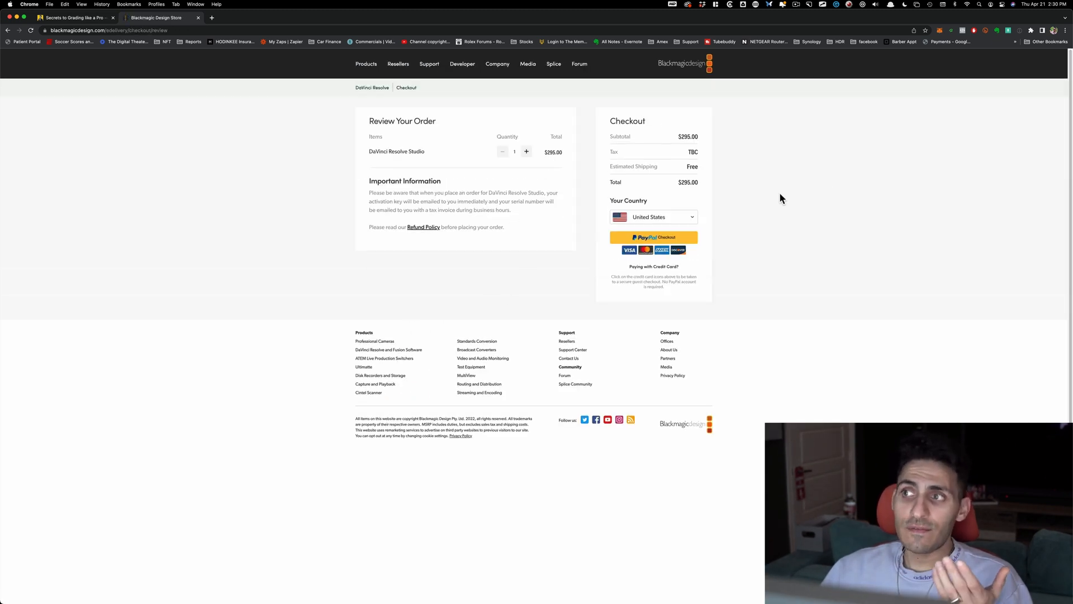
Return to the What's New page and start a fresh empty browser tab.
left_click(653, 237)
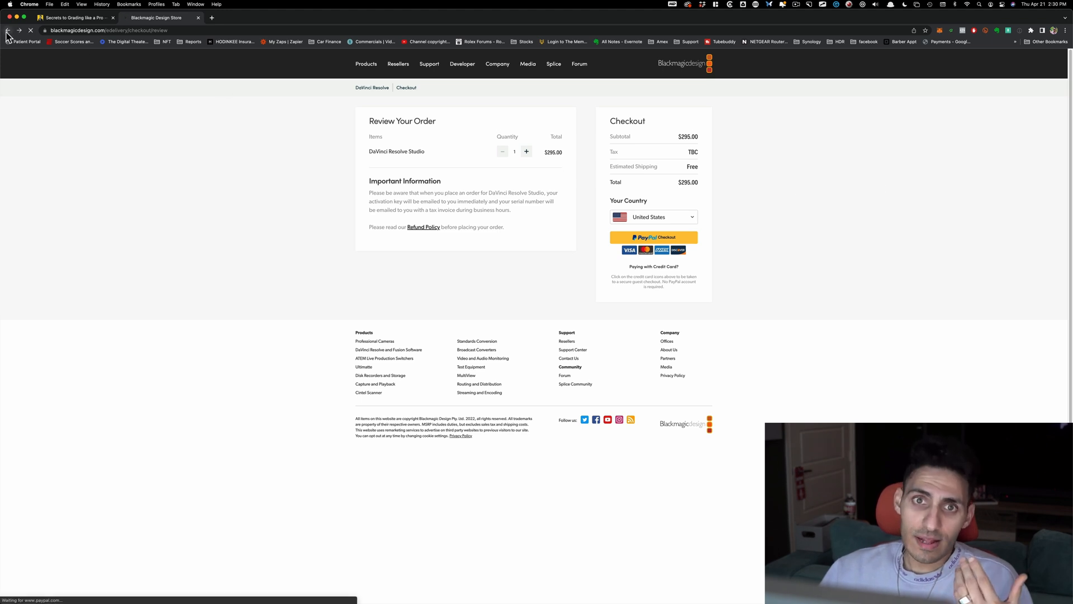
left_click(6, 30)
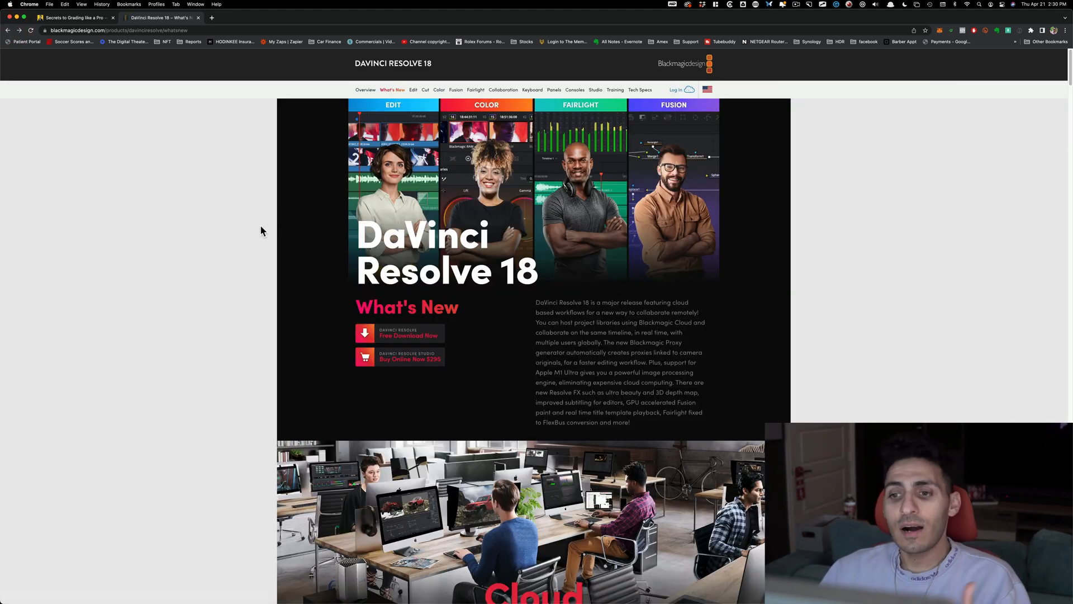
mouse_move(304, 252)
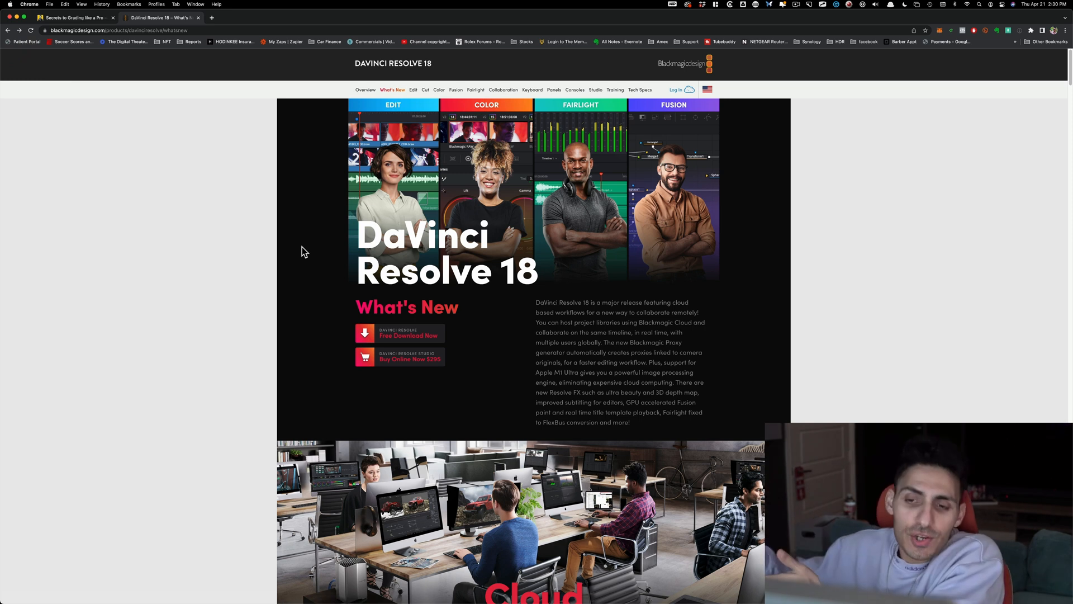
key("cmd+t")
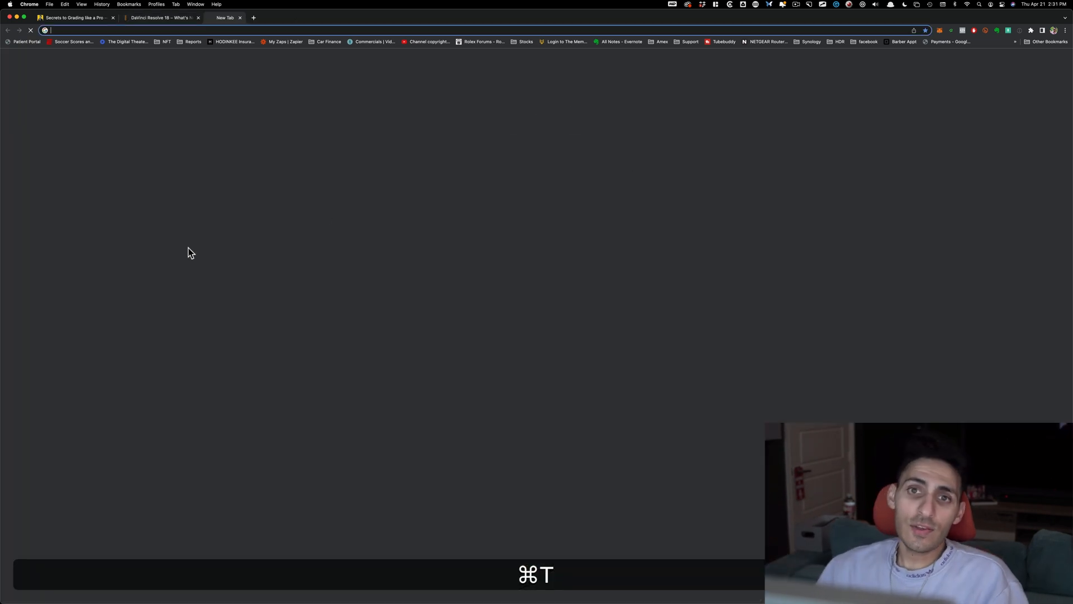
Search for 'blackmagic support' and open the Support Center | Blackmagic Design result.
type("blackmagicuser.net")
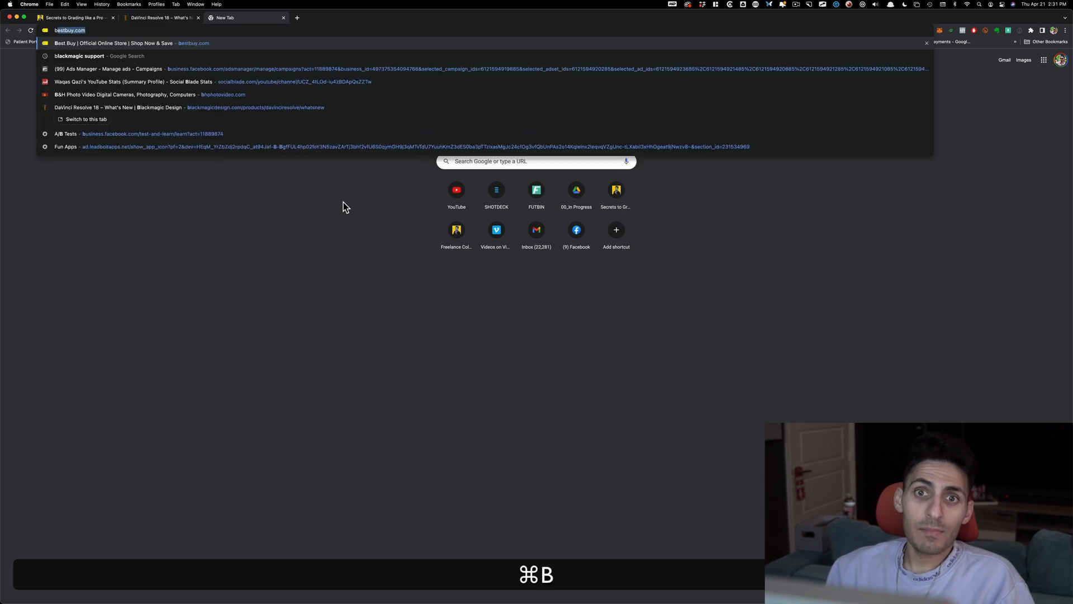
type("blackmagic support")
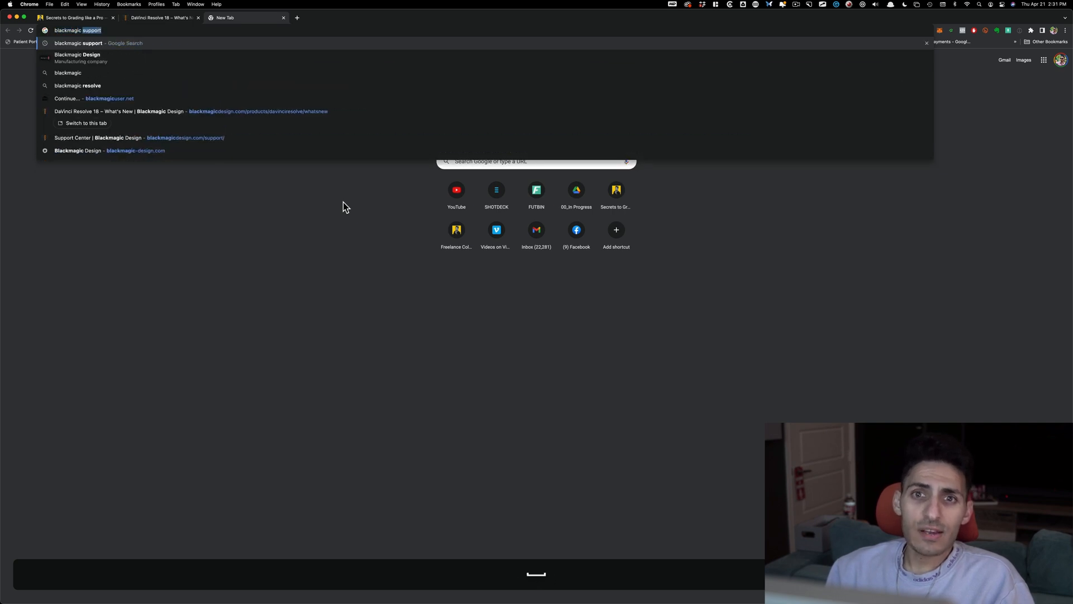
key("Return")
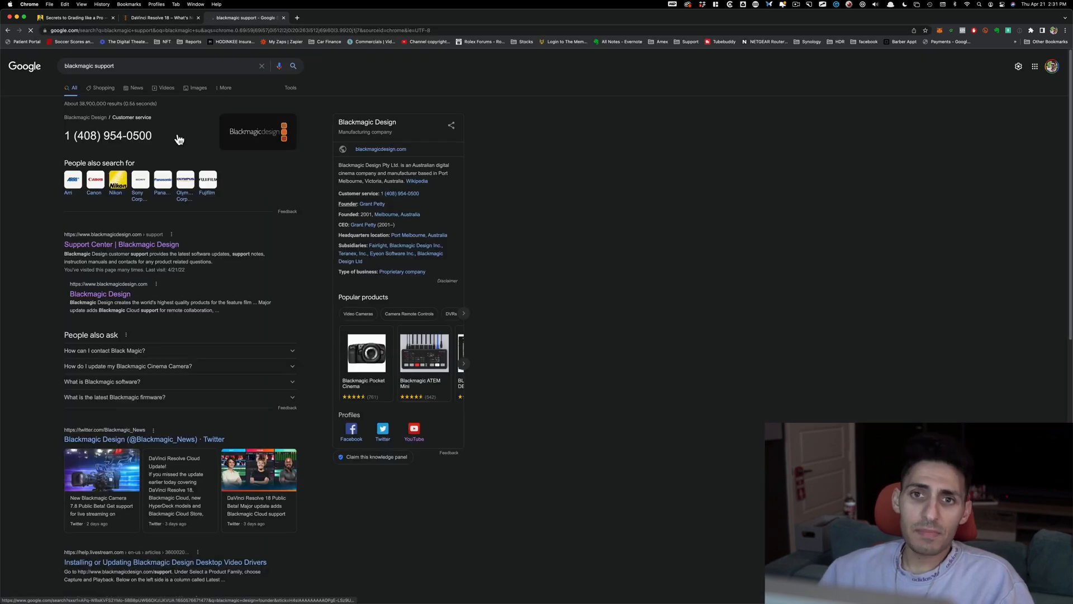
left_click(121, 245)
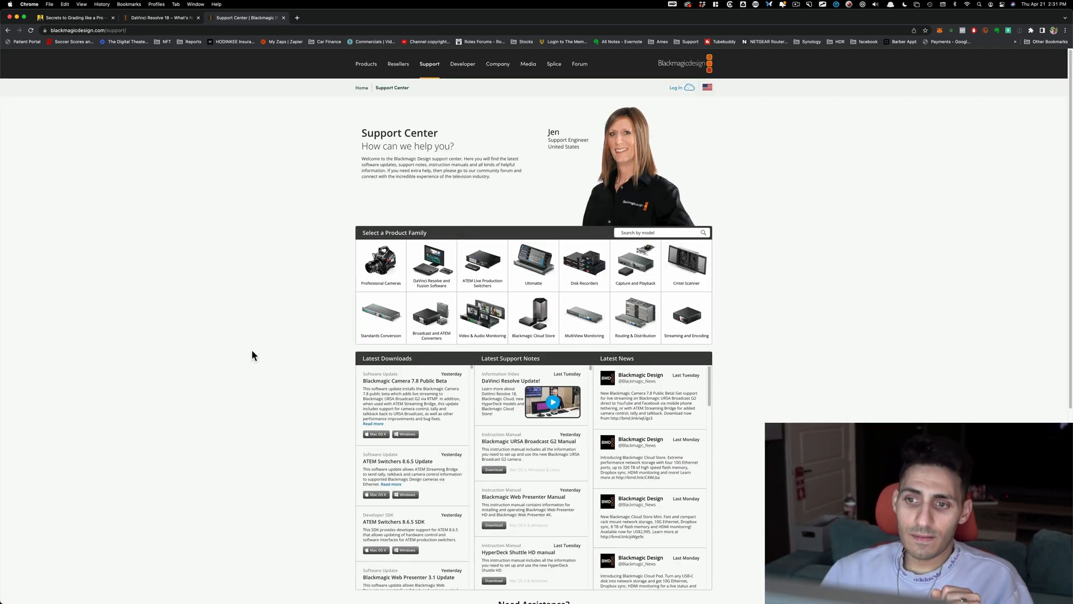
Choose the DaVinci Resolve and Fusion family and pick the Mac OS X download of Resolve Studio 18 Public Beta.
left_click(431, 265)
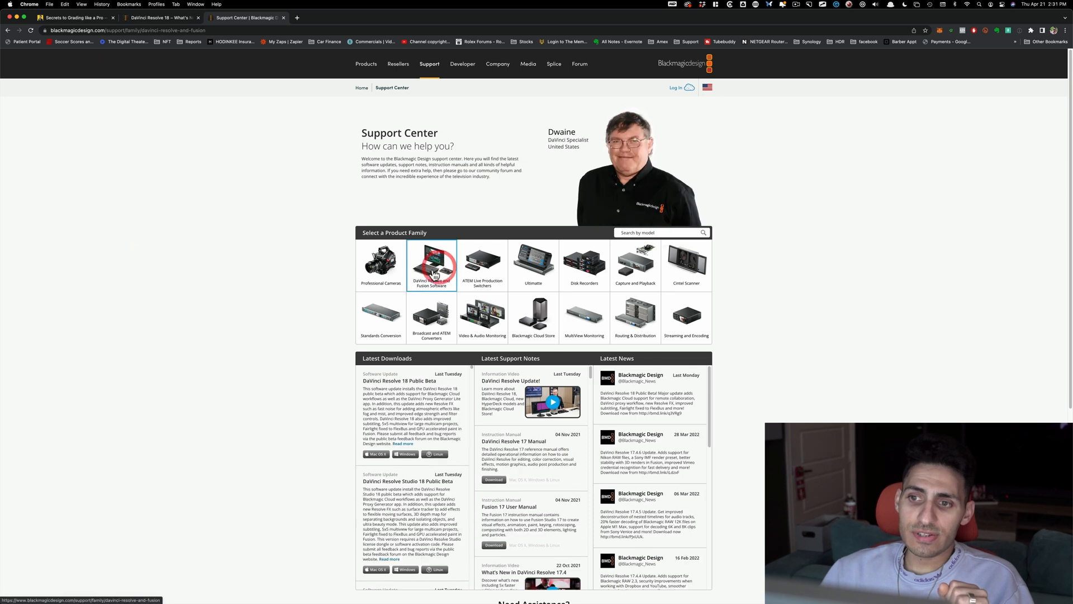
scroll("down", 3)
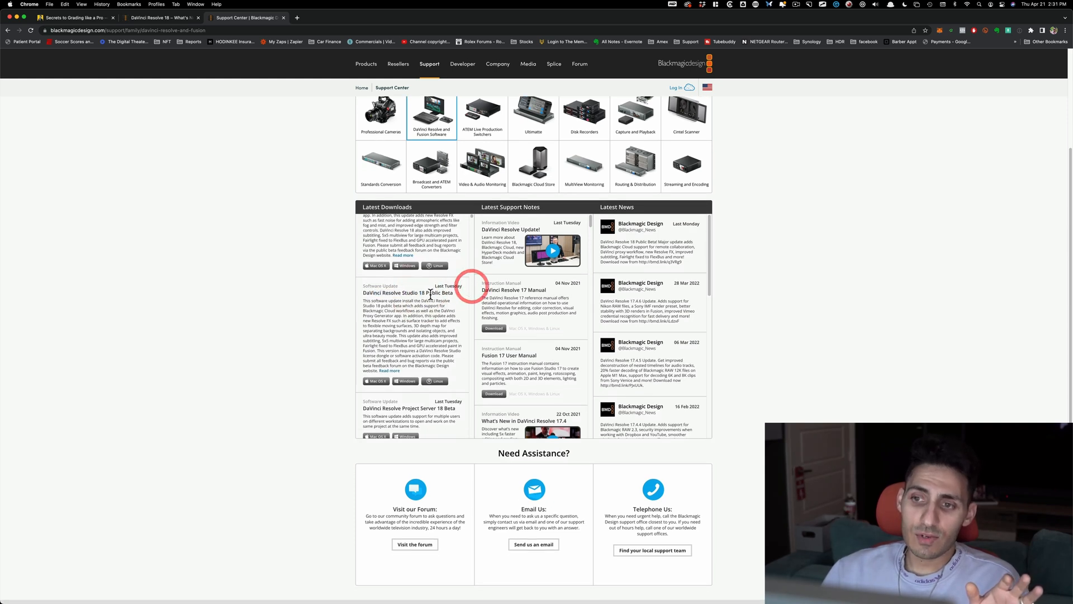
left_click(375, 381)
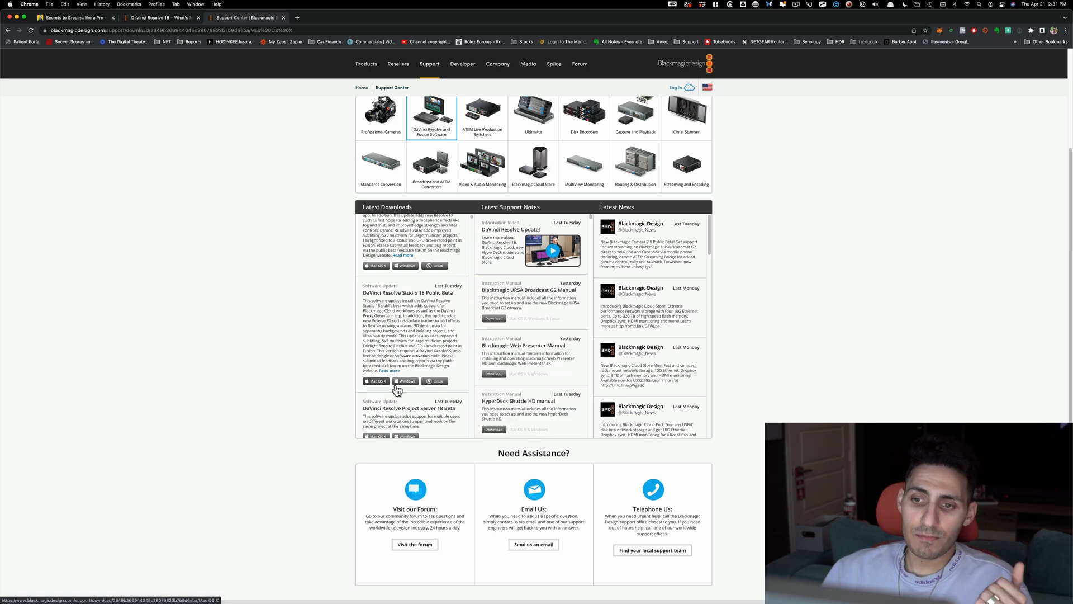
left_click(376, 381)
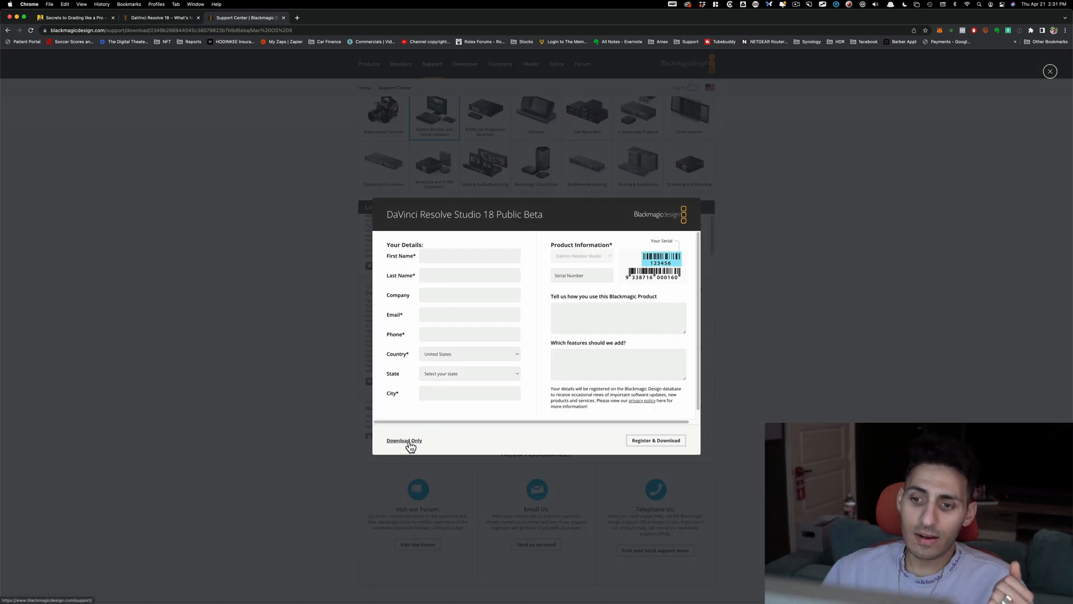
Use 'Download Only' to skip registration and start DaVinci_Resolve_Studio_18.0b1_Mac.zip downloading.
left_click(404, 441)
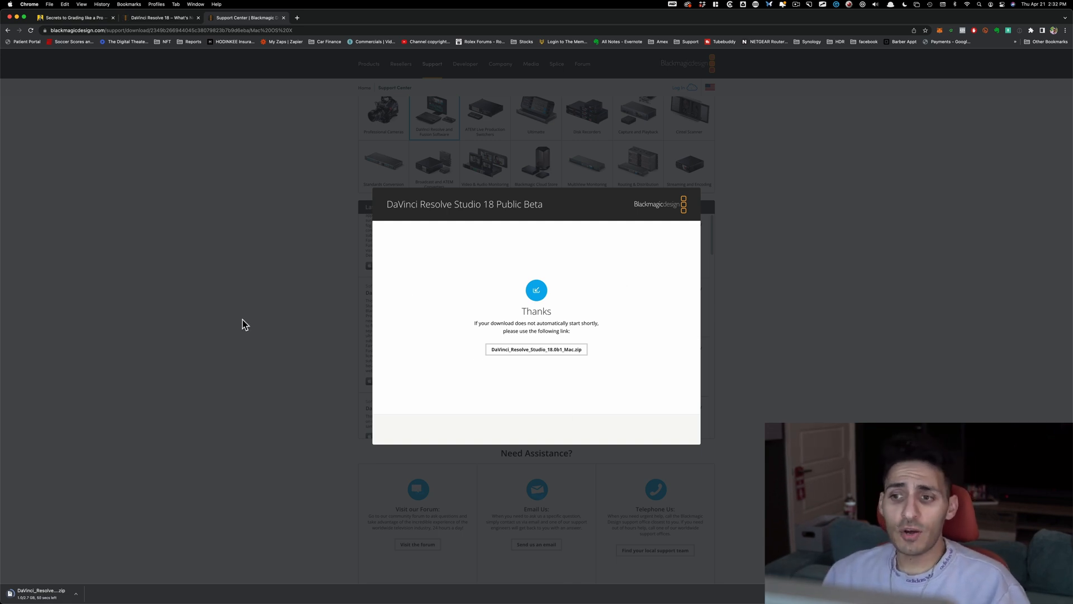
Switch to the Qaznation 'Secrets to Grading Like a Pro' tab while the zip downloads.
left_click(74, 17)
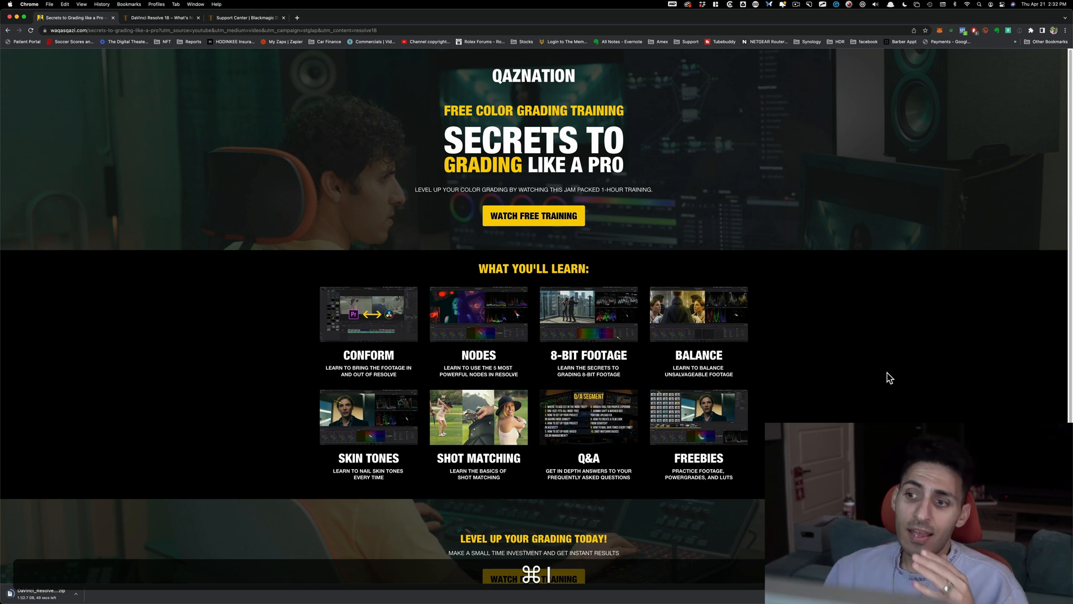
mouse_move(839, 417)
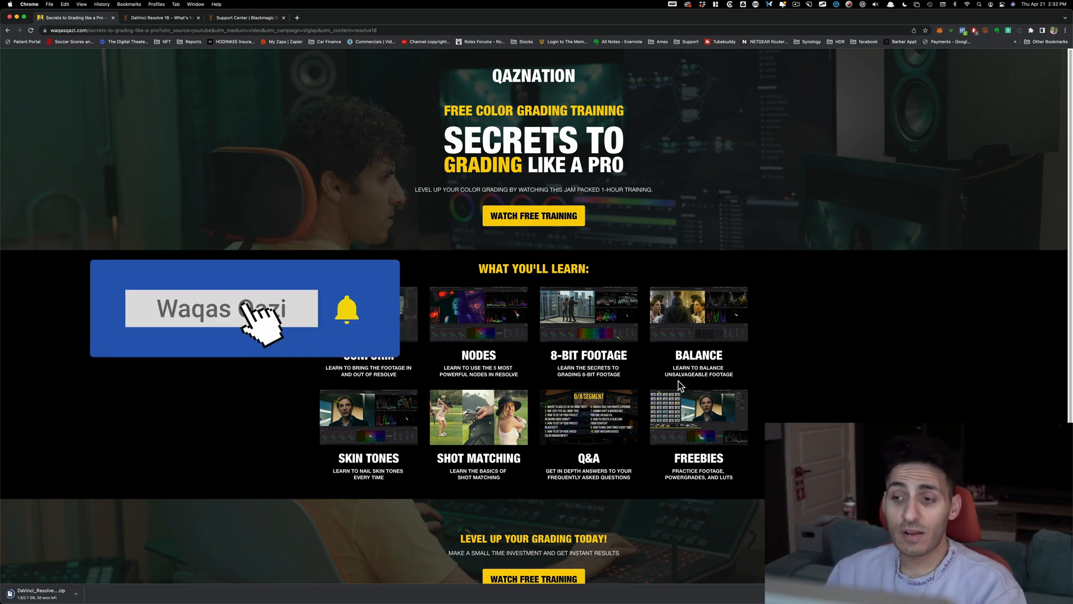
mouse_move(777, 362)
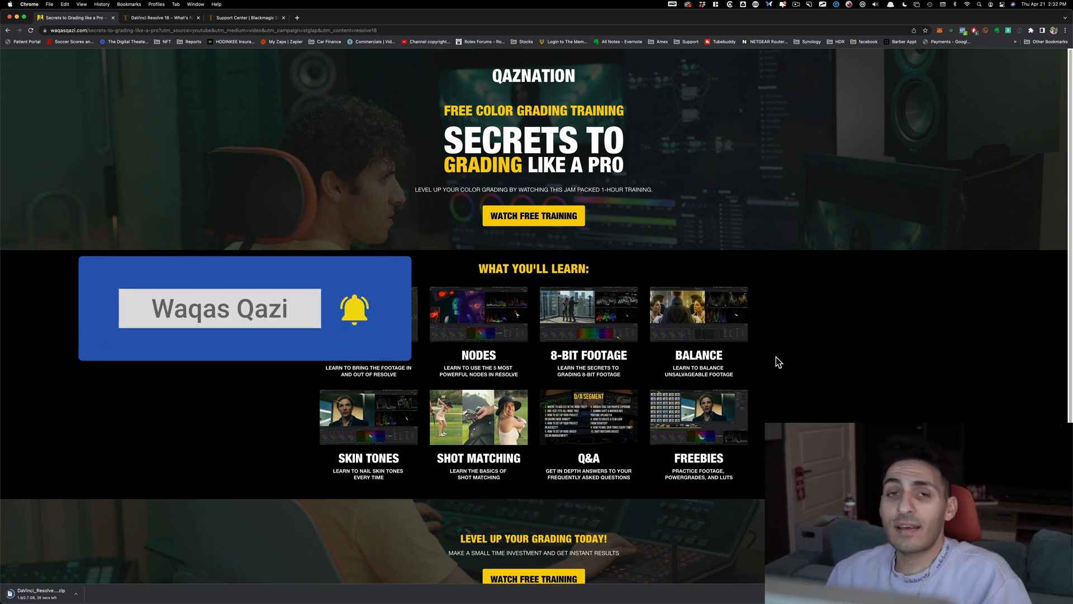